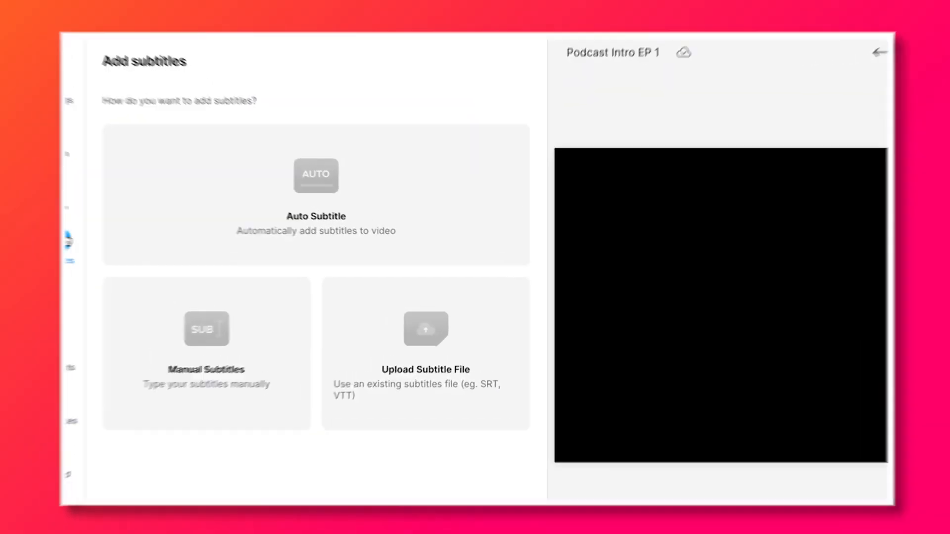
Start a new blank project to bring up the upload dialog.
click(316, 176)
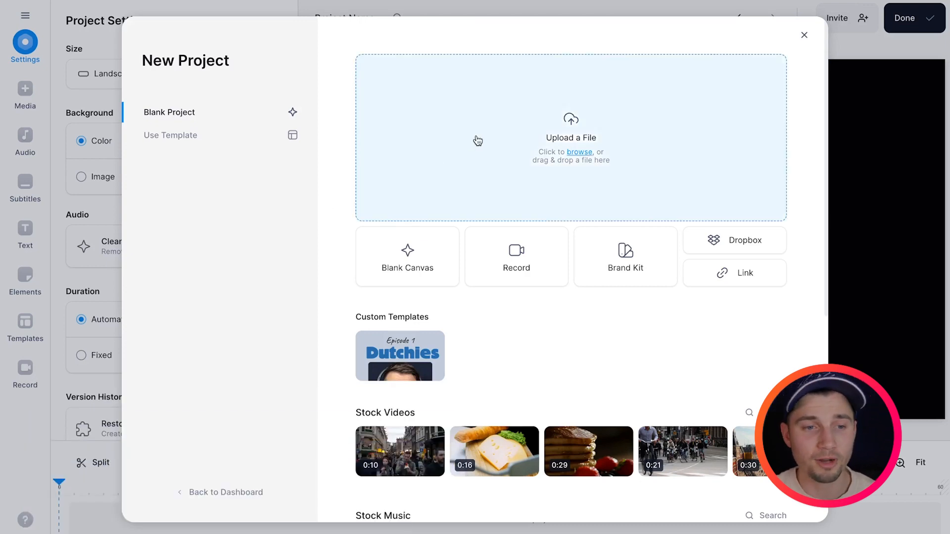
Upload Podcast Intro EP 1.mp3 from the file browser into the project.
click(579, 152)
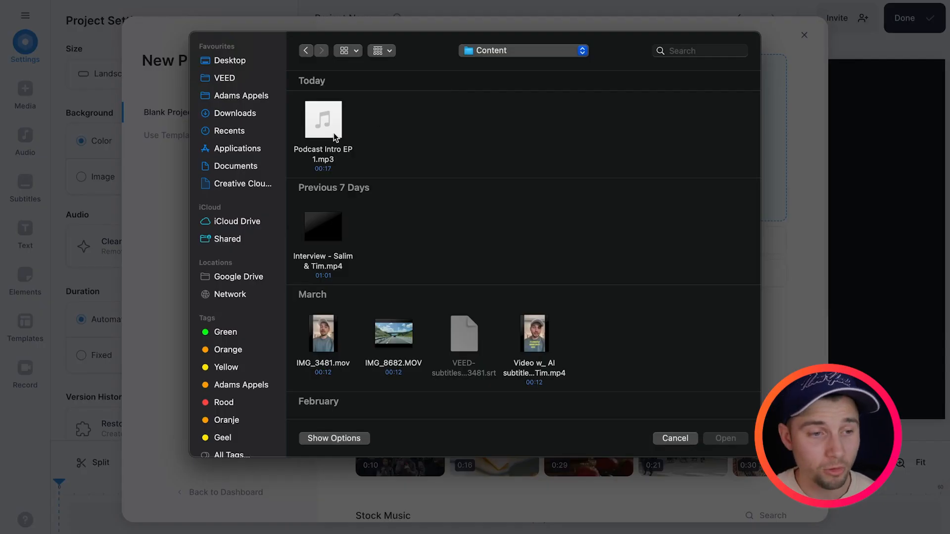
click(324, 119)
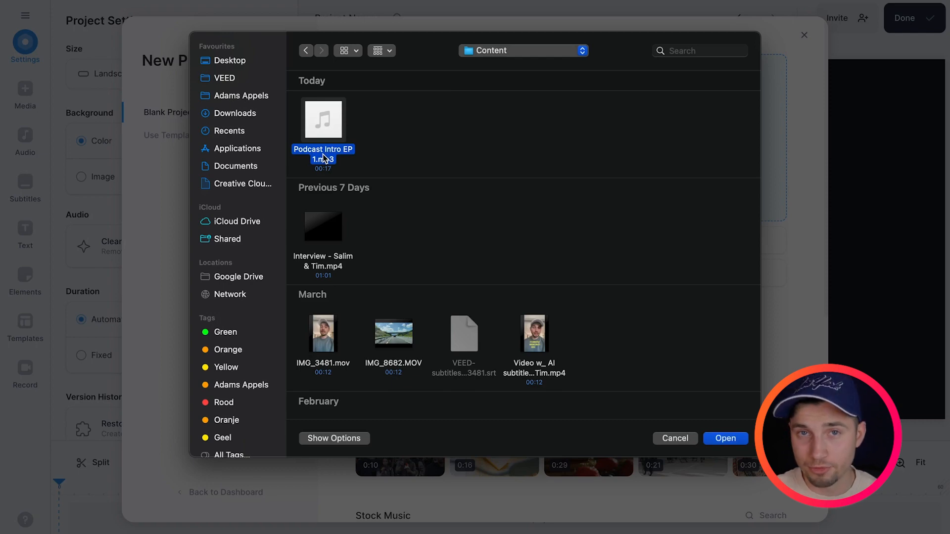
click(675, 438)
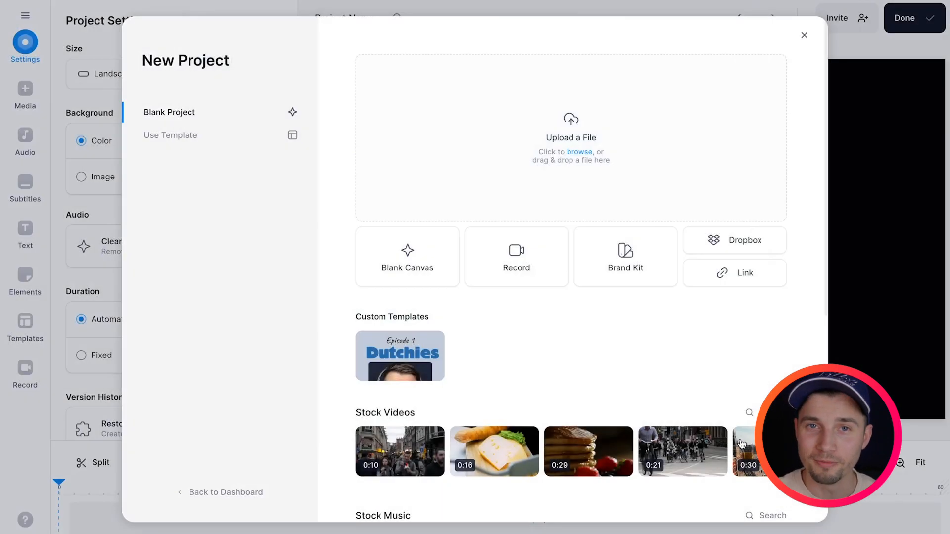
click(804, 35)
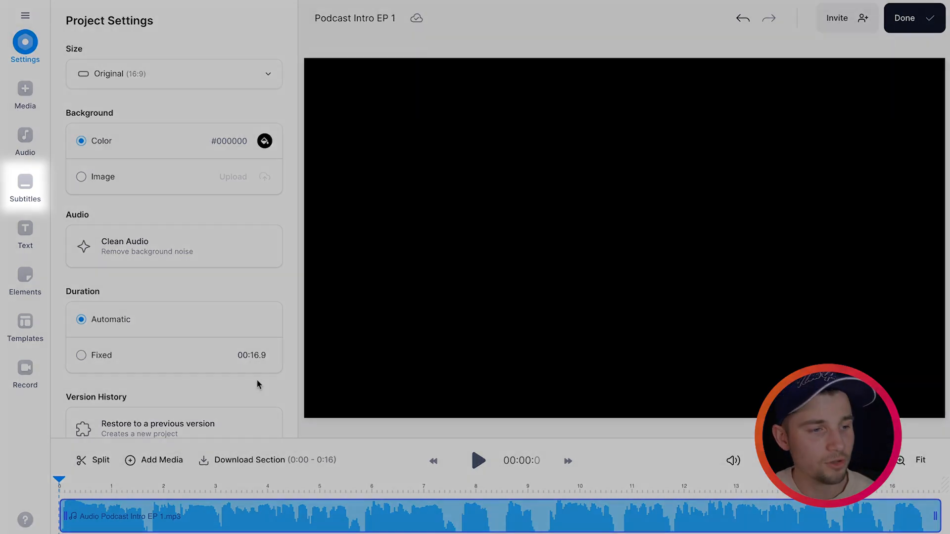
Auto-generate subtitles with English kept as the spoken language.
click(25, 187)
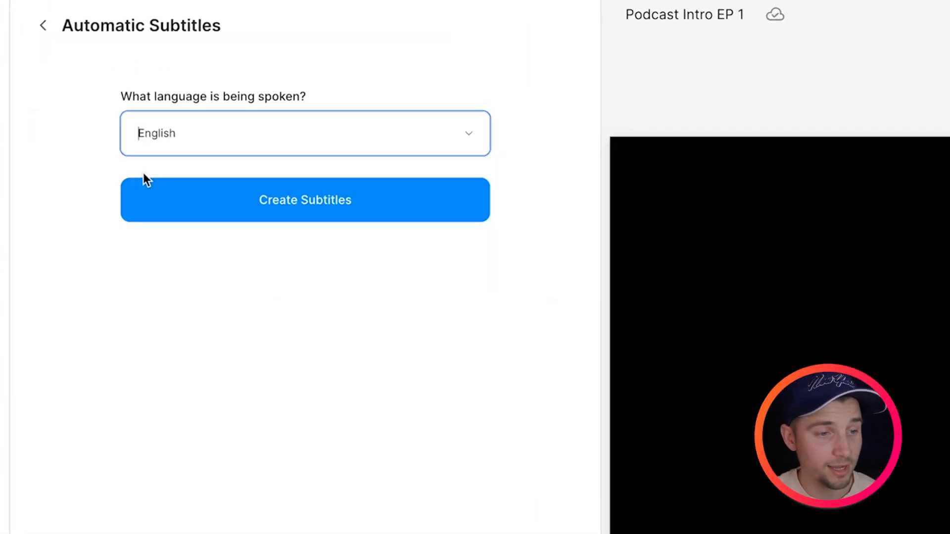
click(305, 133)
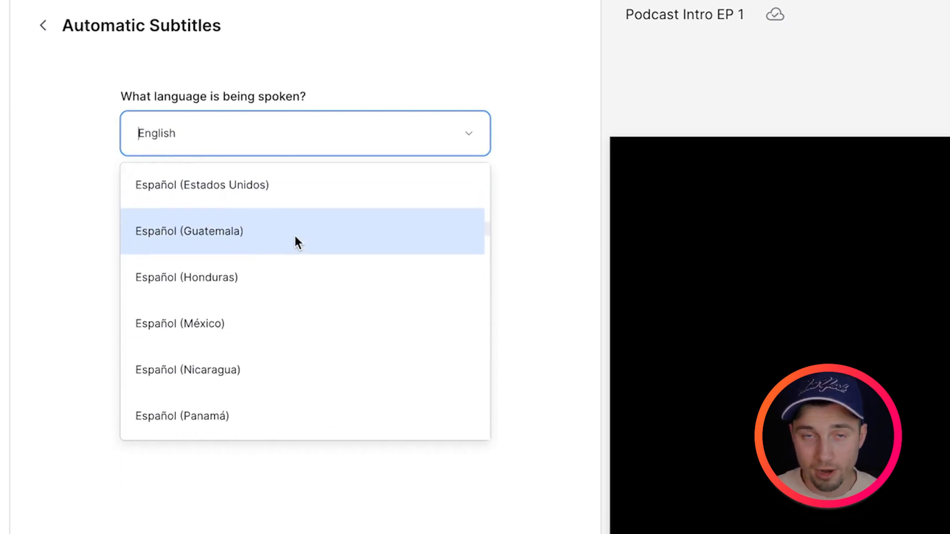
click(305, 133)
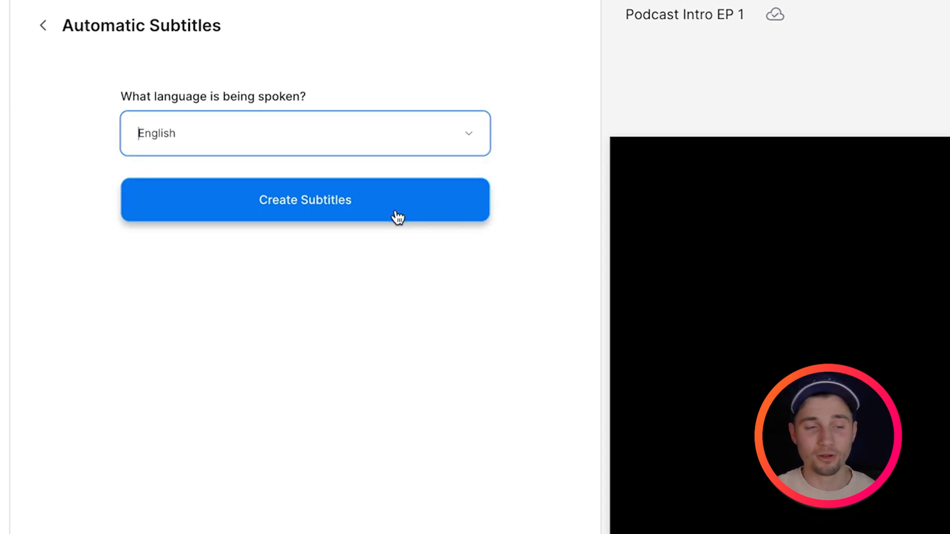
click(305, 200)
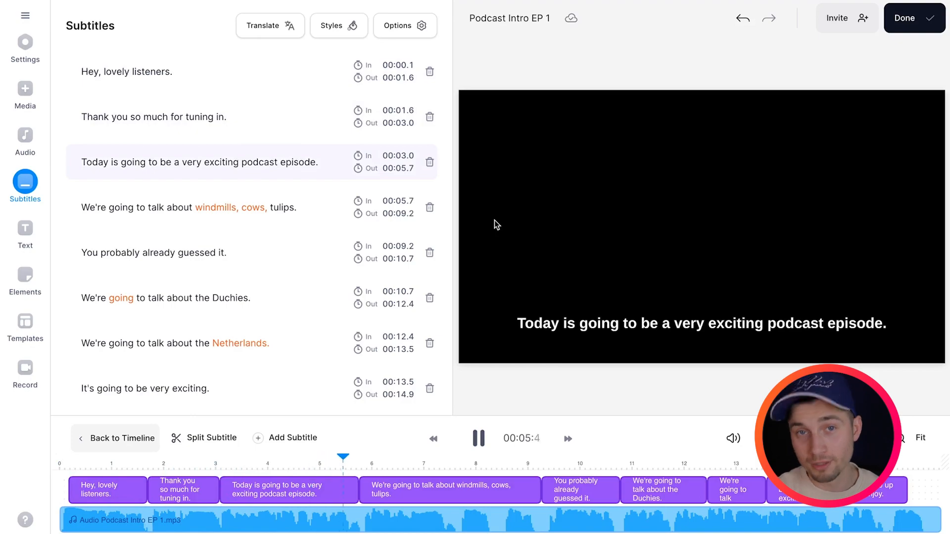
Add '!' to 'Thank you so much for tuning in' and correct Duchies to Dutchies.
click(215, 208)
text(!)
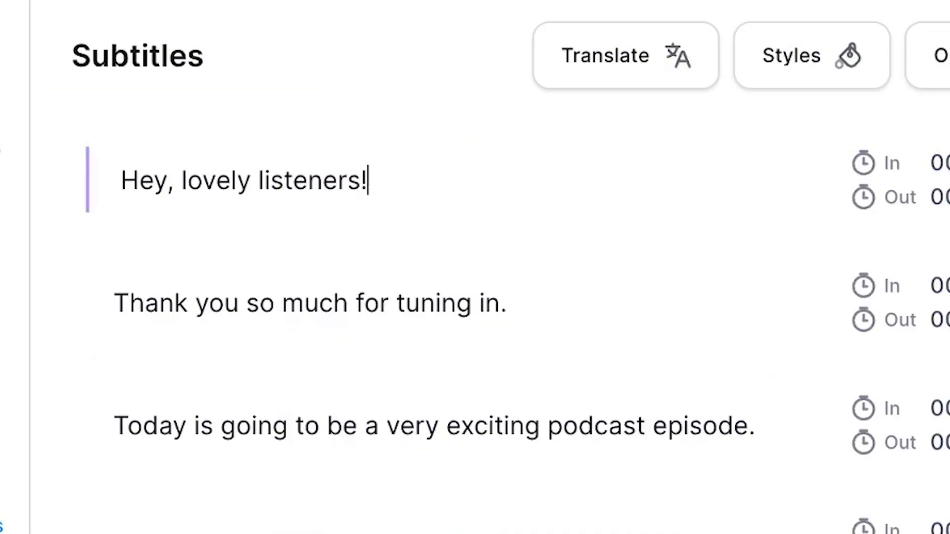
scroll(down, 3)
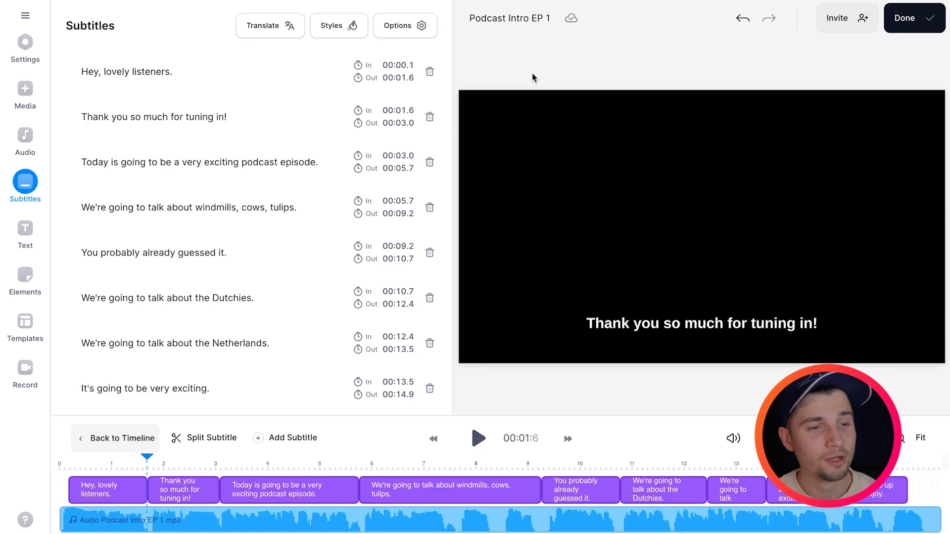
Download the subtitles as a .TXT file and open it from Downloads.
click(405, 25)
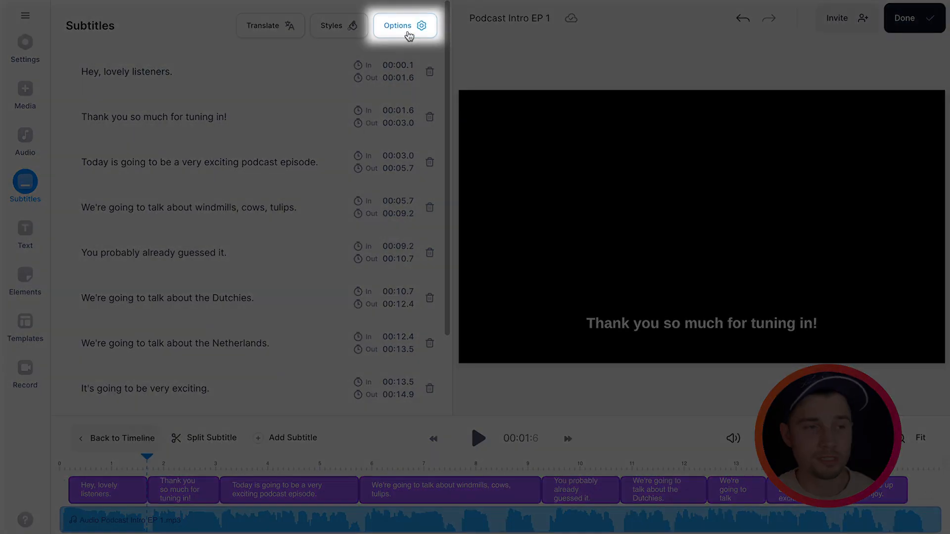
click(405, 25)
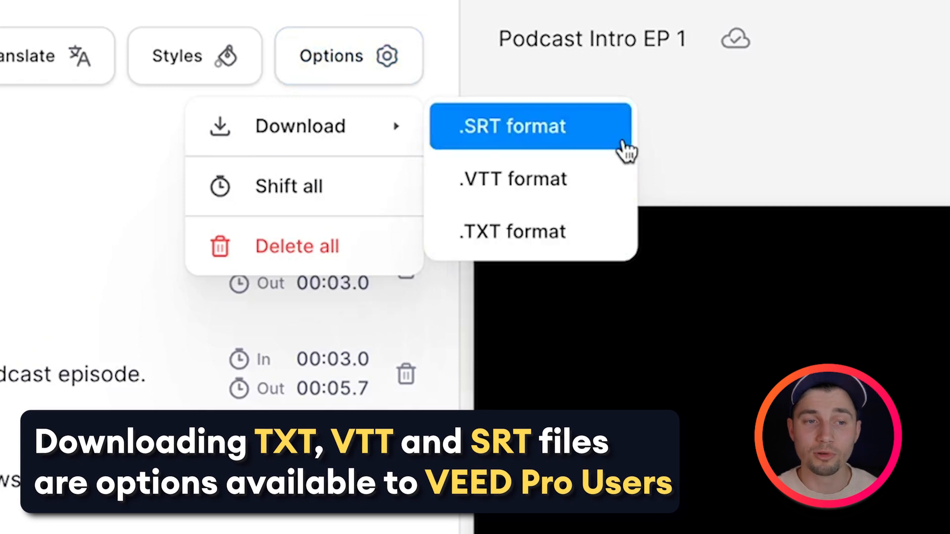
mouse_move(530, 232)
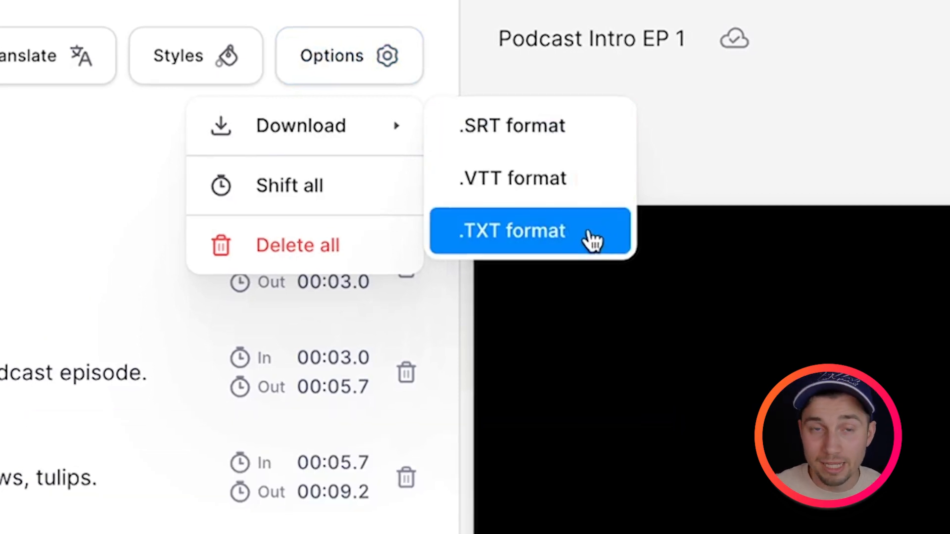
click(512, 231)
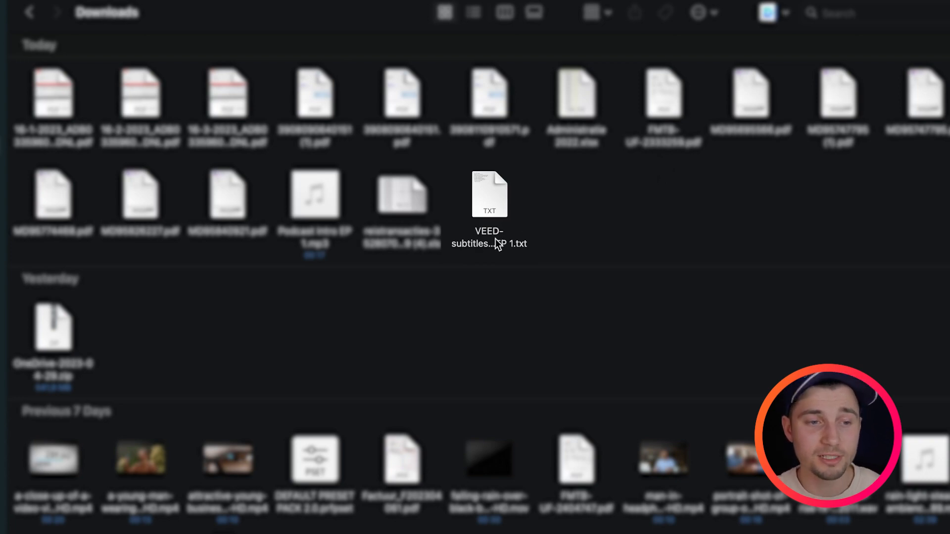
double_click(489, 194)
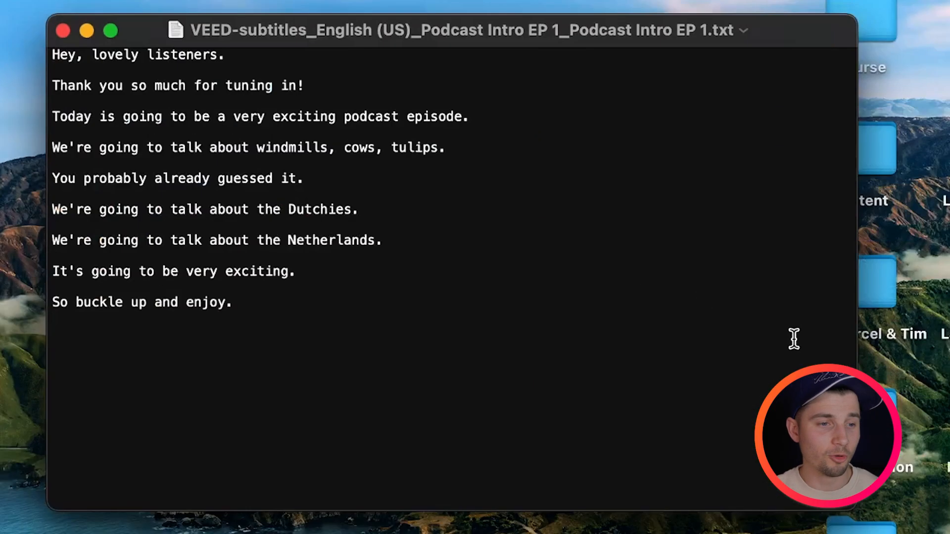
Close the transcript file and reopen VEED's subtitle Options menu.
key(cmd+a)
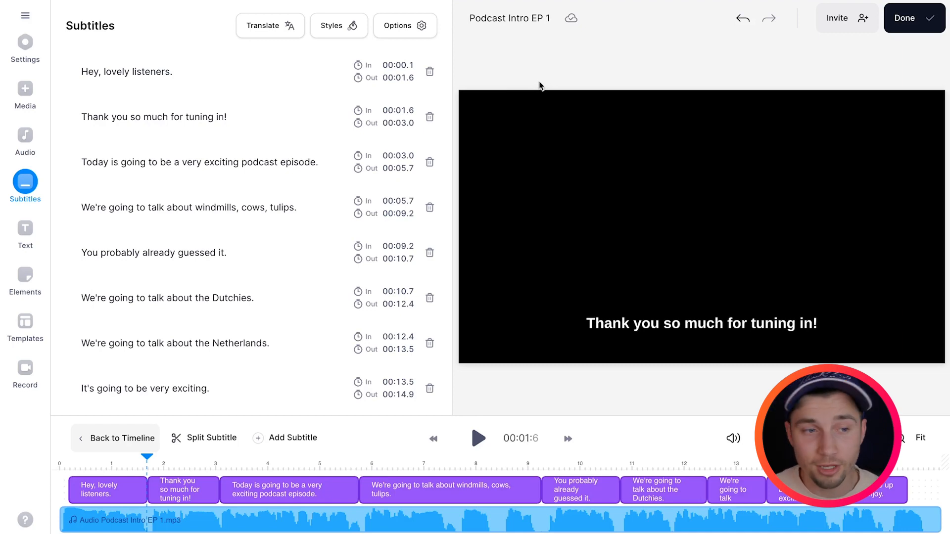
click(405, 25)
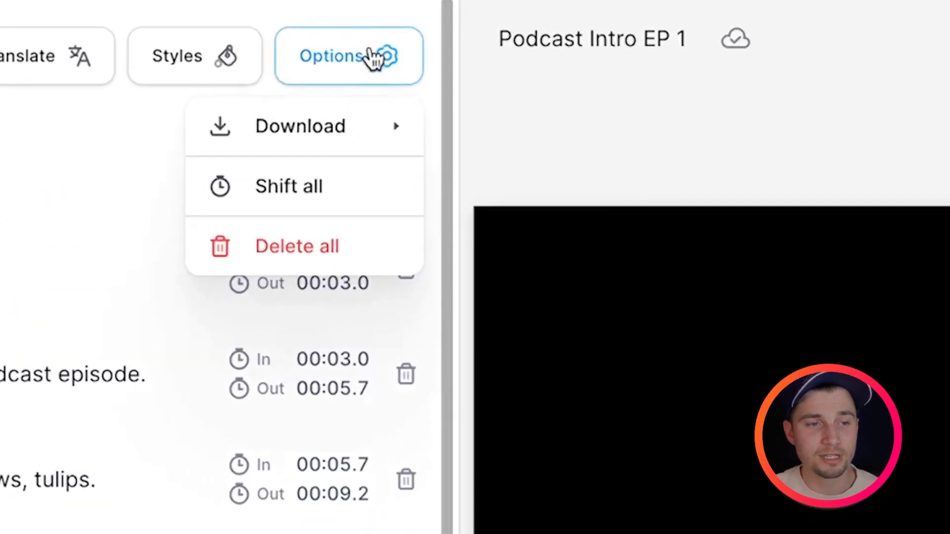